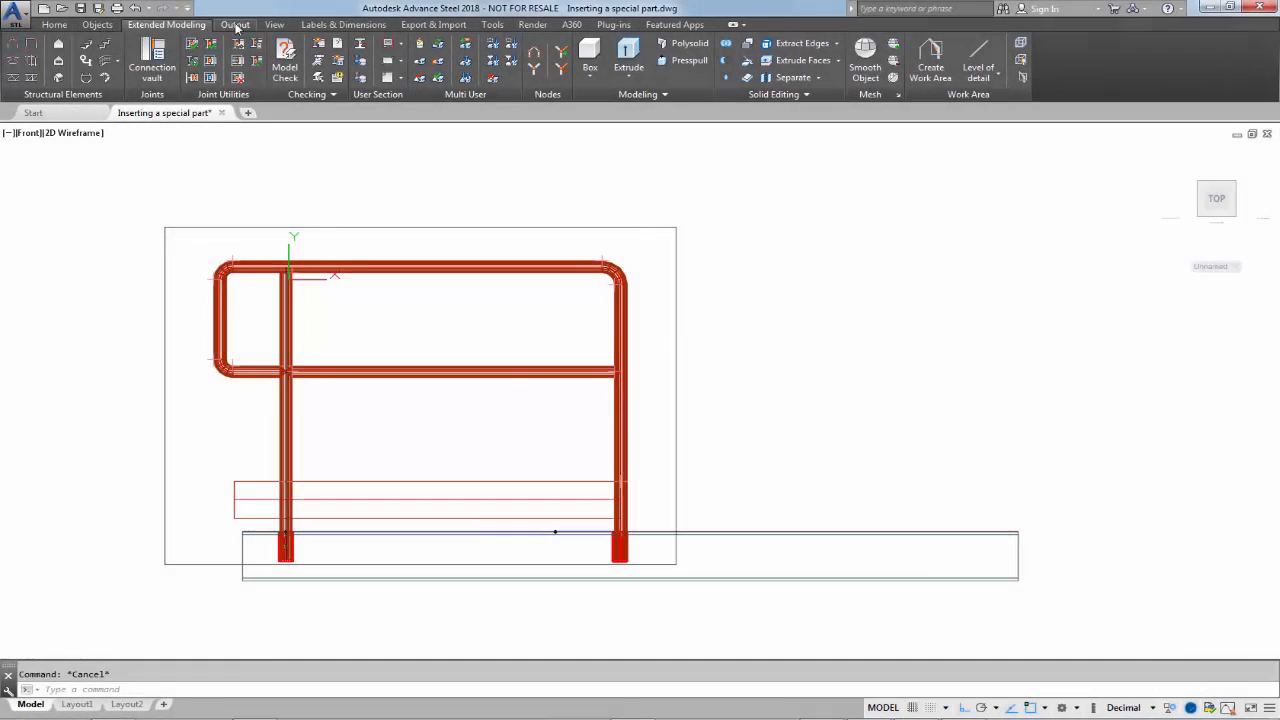
Show the part mark numbering list and move it away from the railing.
{"action": "left_click", "coordinate": [235, 24]}
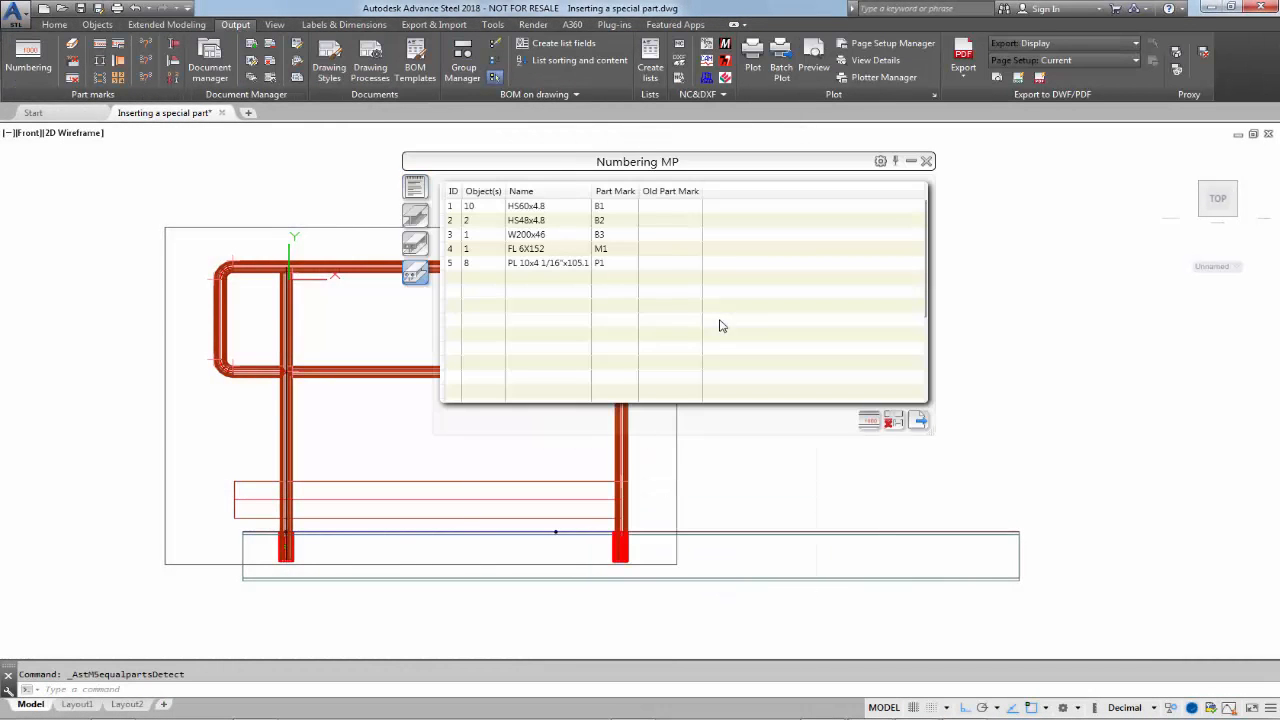
{"action": "left_click_drag", "start_coordinate": [637, 161], "coordinate": [908, 188]}
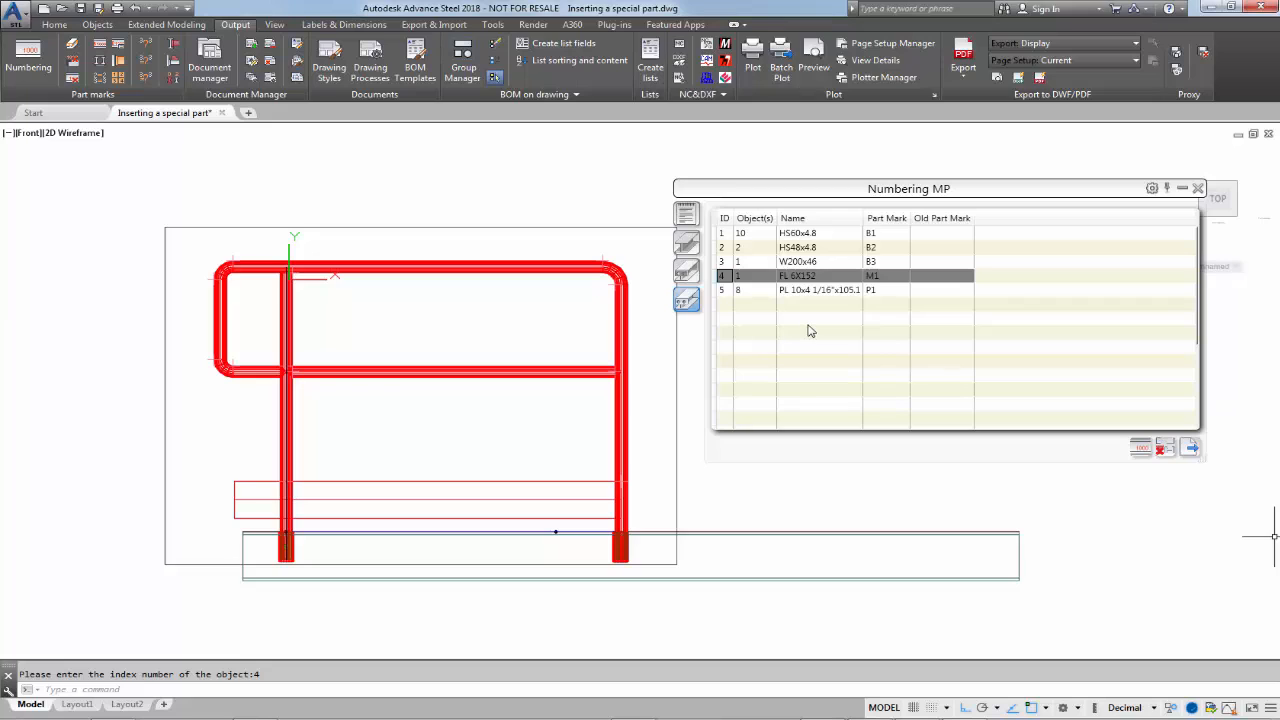
{"action": "mouse_move", "coordinate": [1180, 217]}
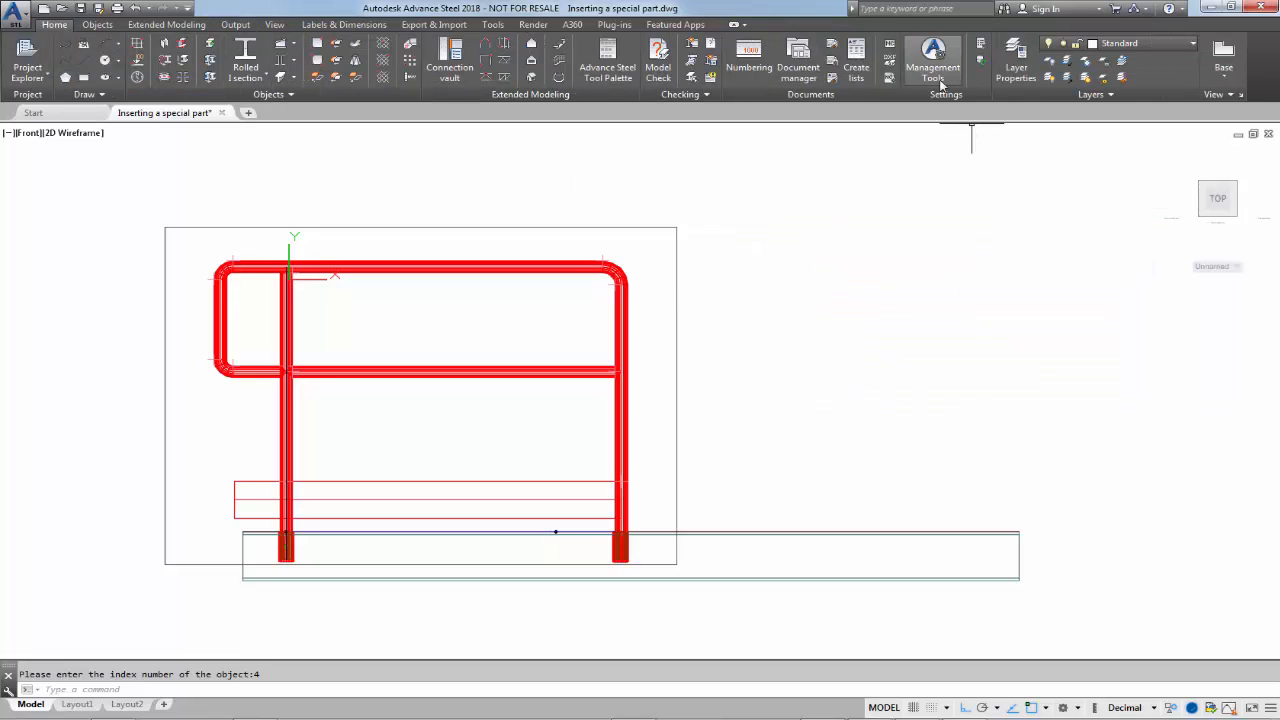
{"action": "mouse_move", "coordinate": [422, 135]}
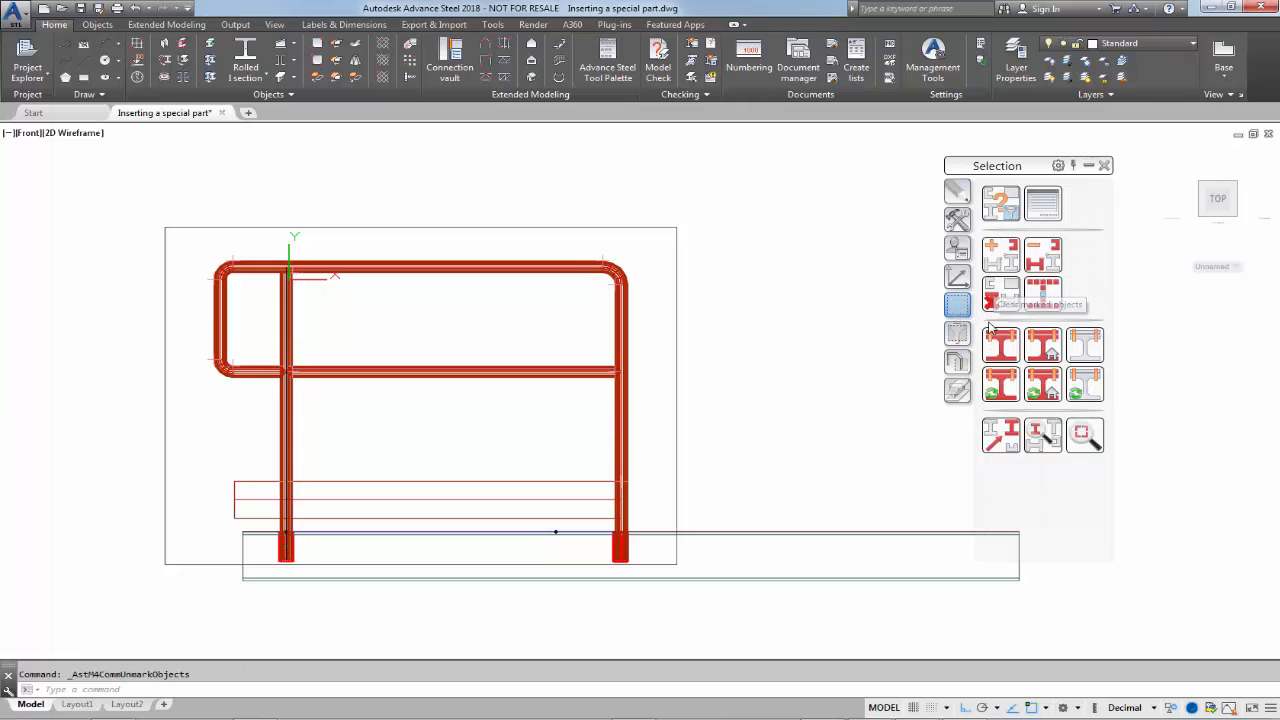
Launch Advance Steel Management Tools from the Home tab.
{"action": "left_click", "coordinate": [932, 58]}
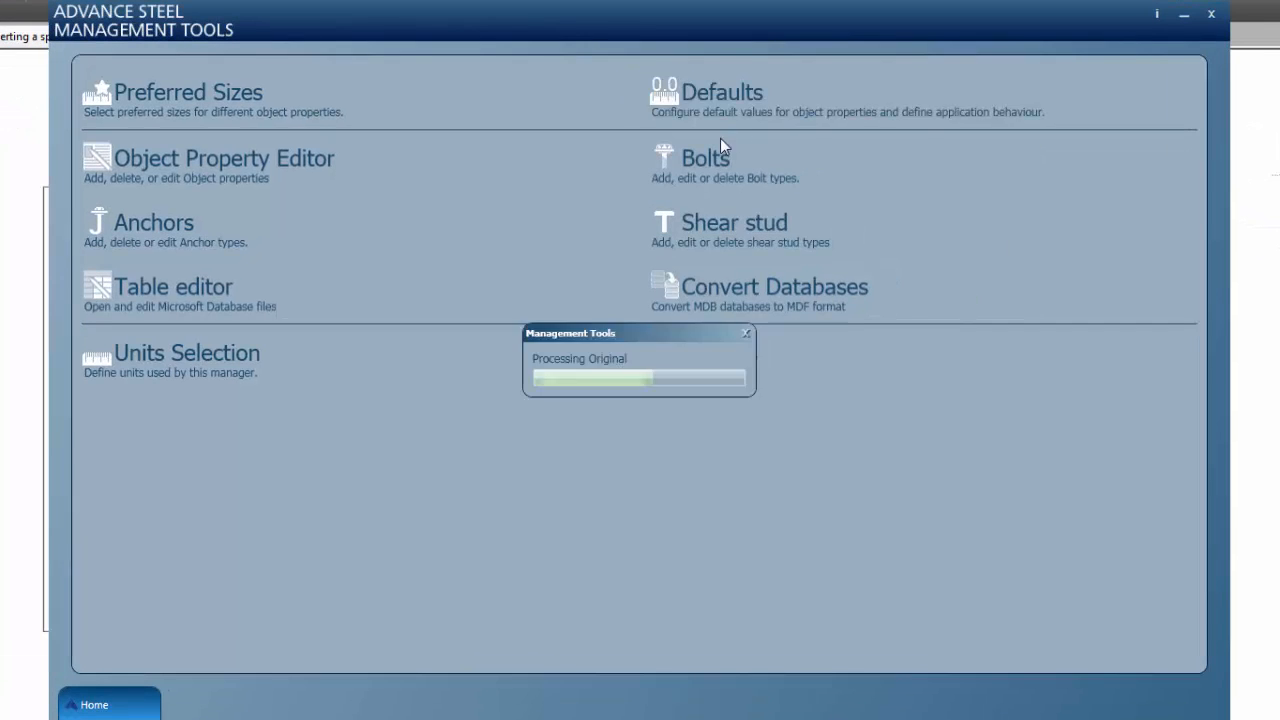
Filter the Defaults by 'color' and expand the General category.
{"action": "left_click", "coordinate": [722, 92]}
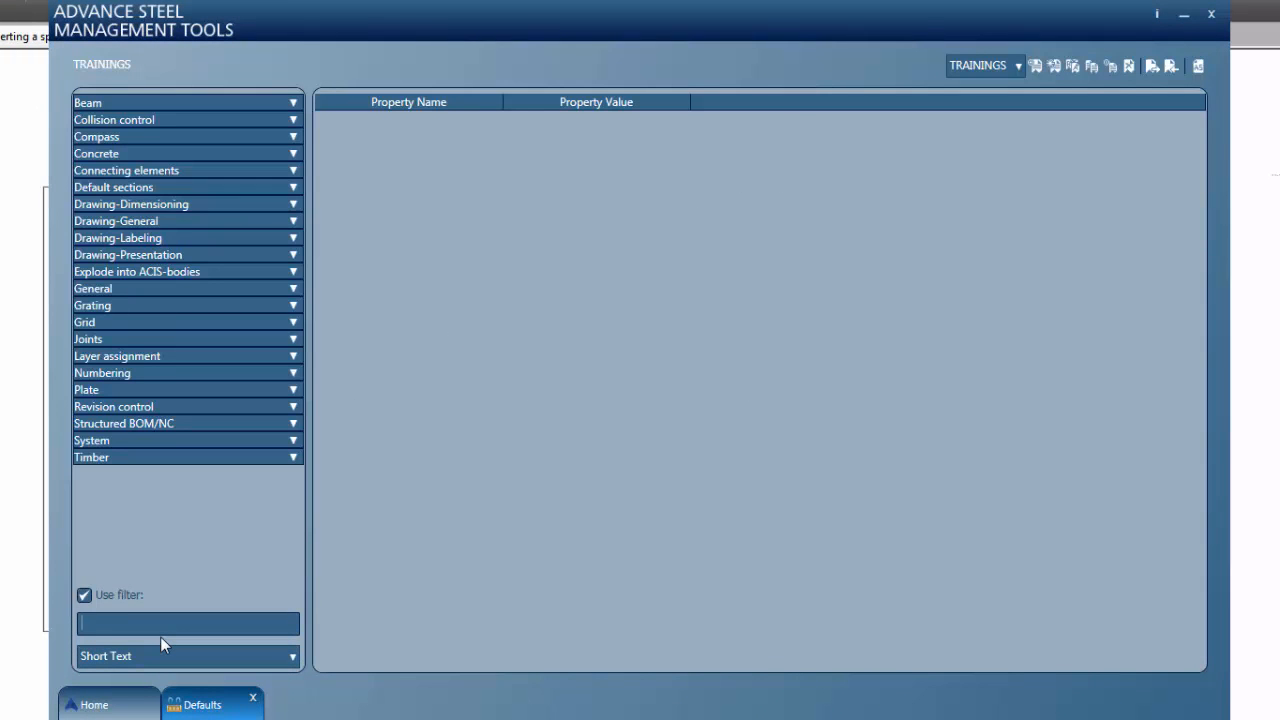
{"action": "type", "text": "color"}
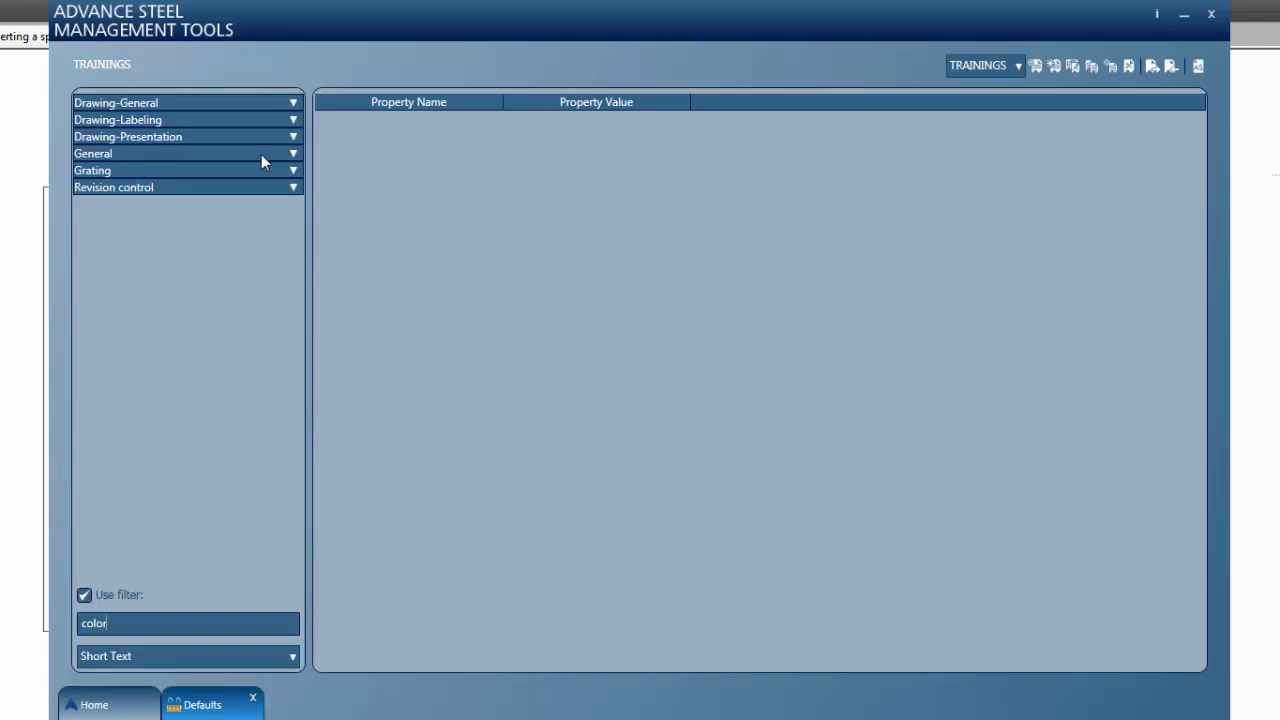
{"action": "left_click", "coordinate": [92, 153]}
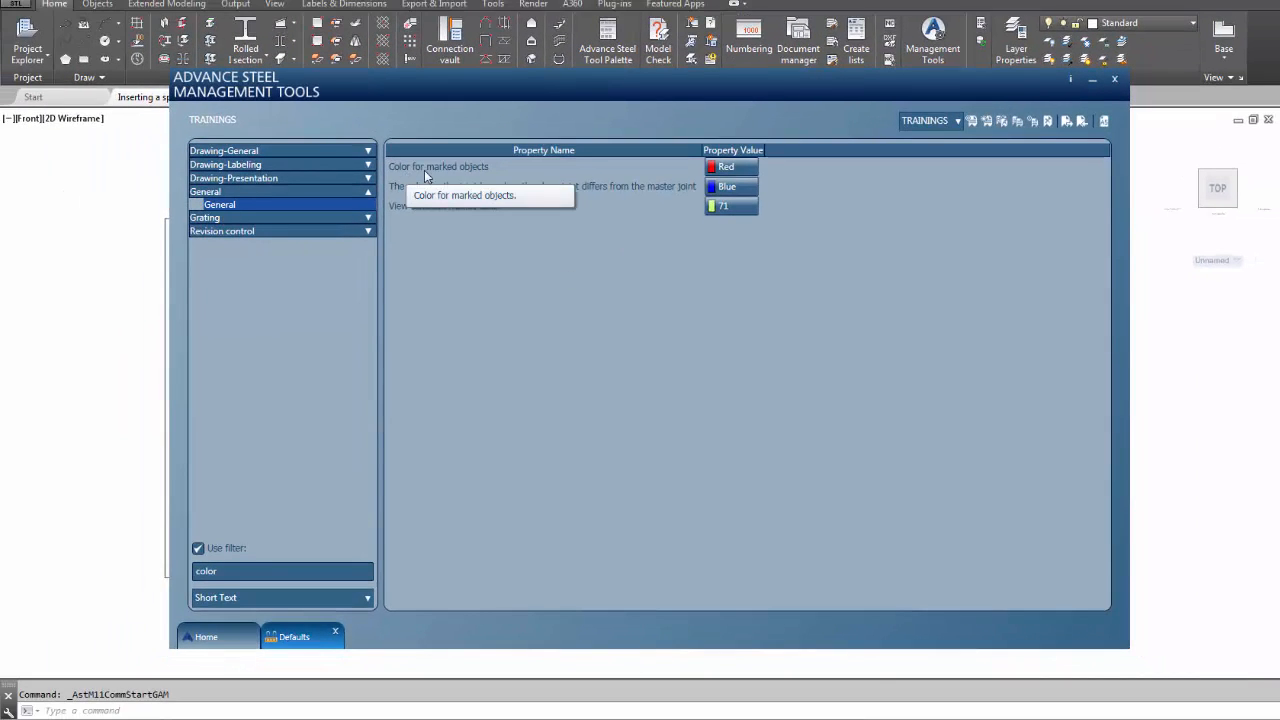
Set Color for marked objects to Blue in General defaults.
{"action": "left_click", "coordinate": [730, 166]}
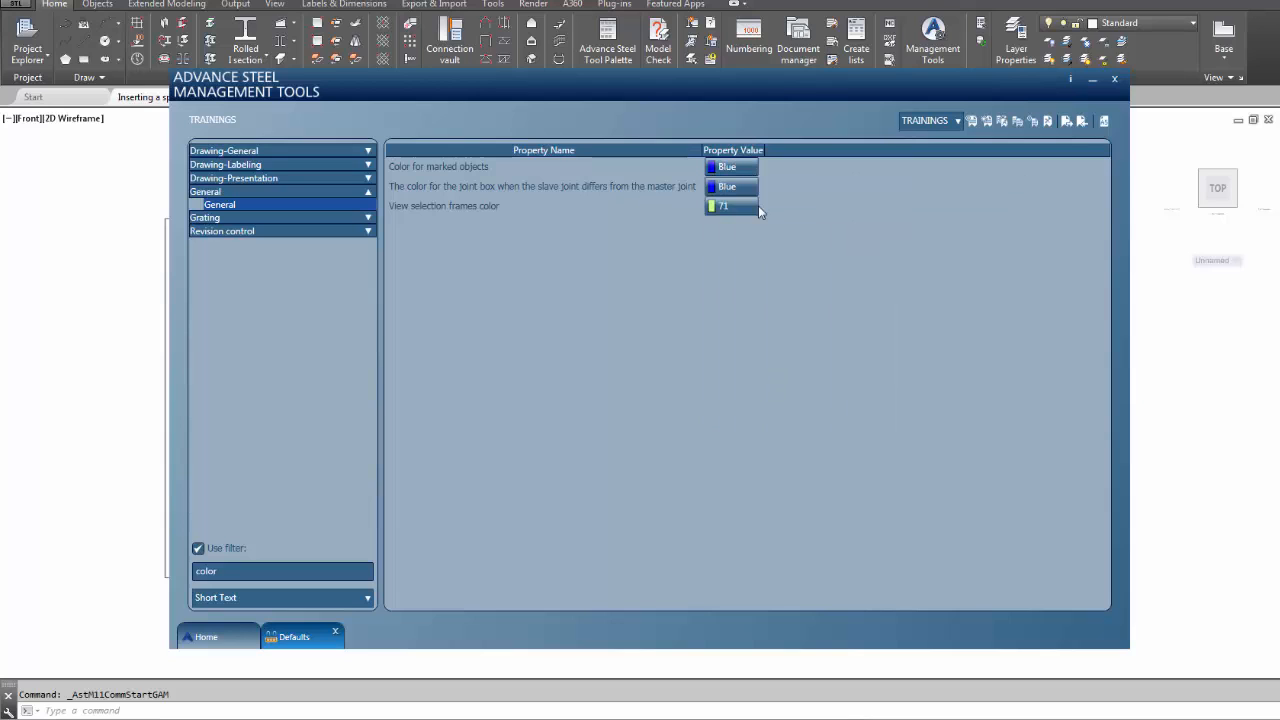
{"action": "mouse_move", "coordinate": [1104, 120]}
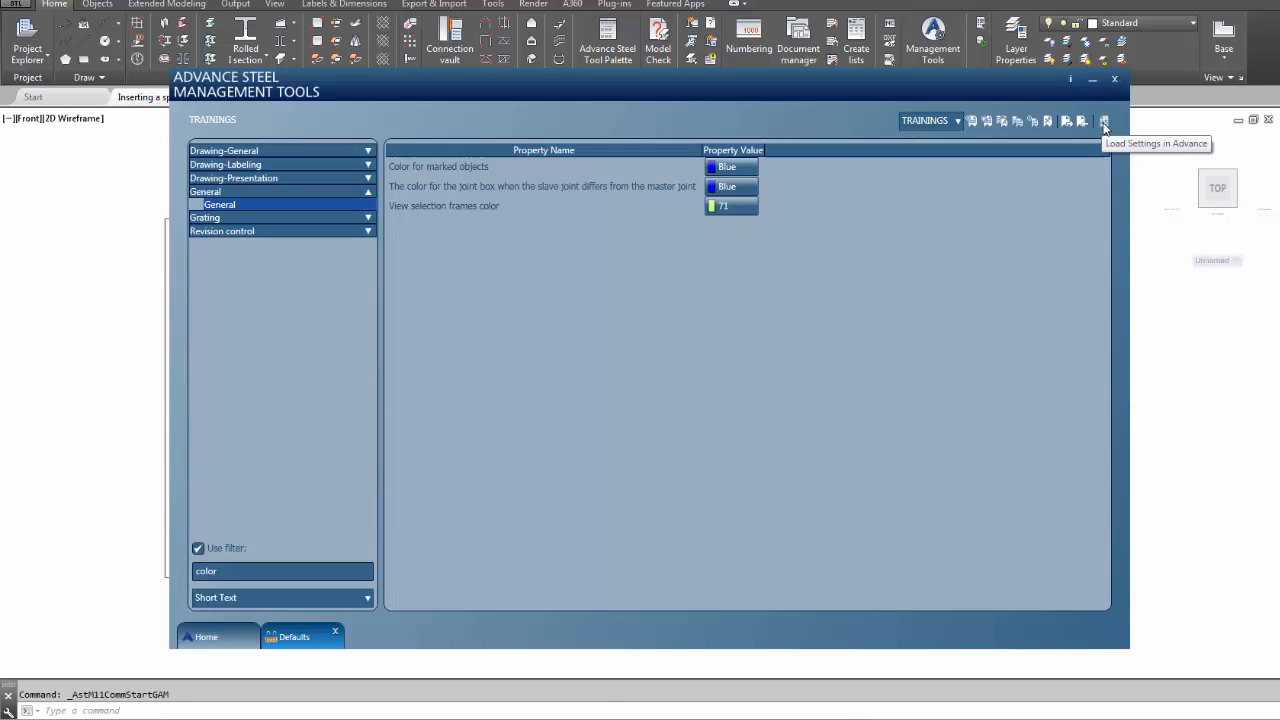